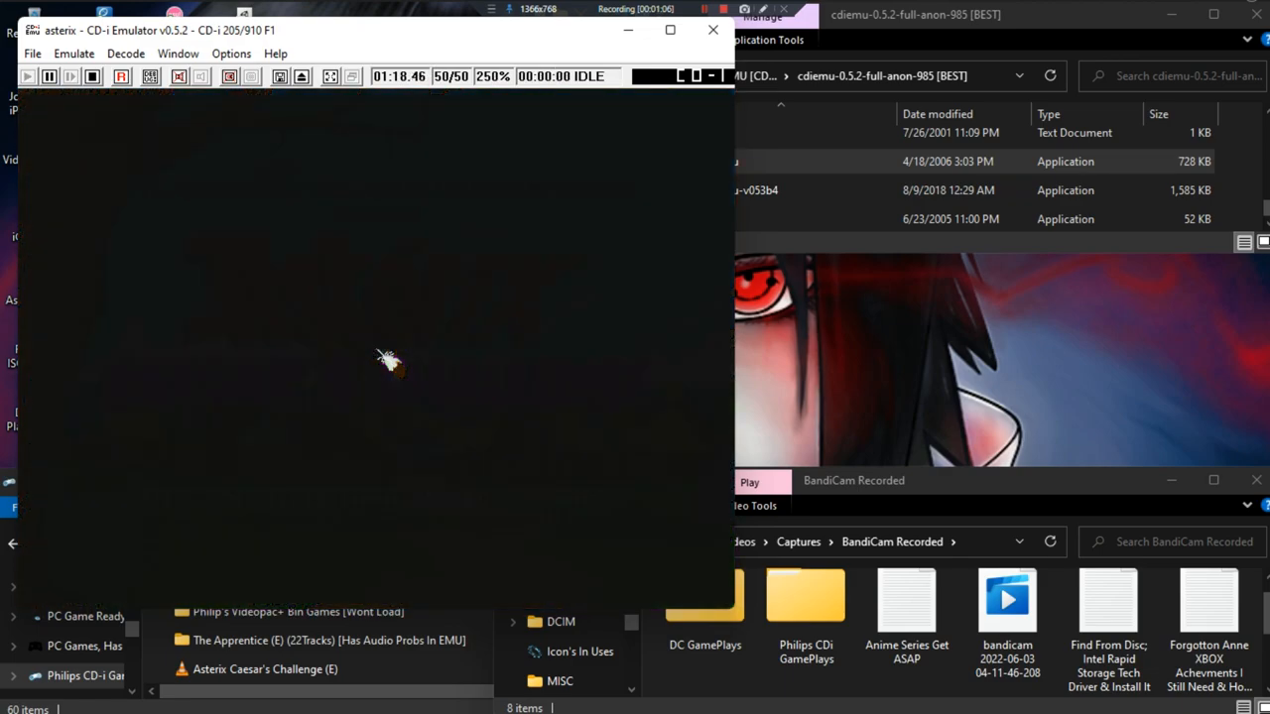
# - Focus the emulator display so the Asterix intro cartoon of the chief on his shield starts playing
pyautogui.click(22, 79)
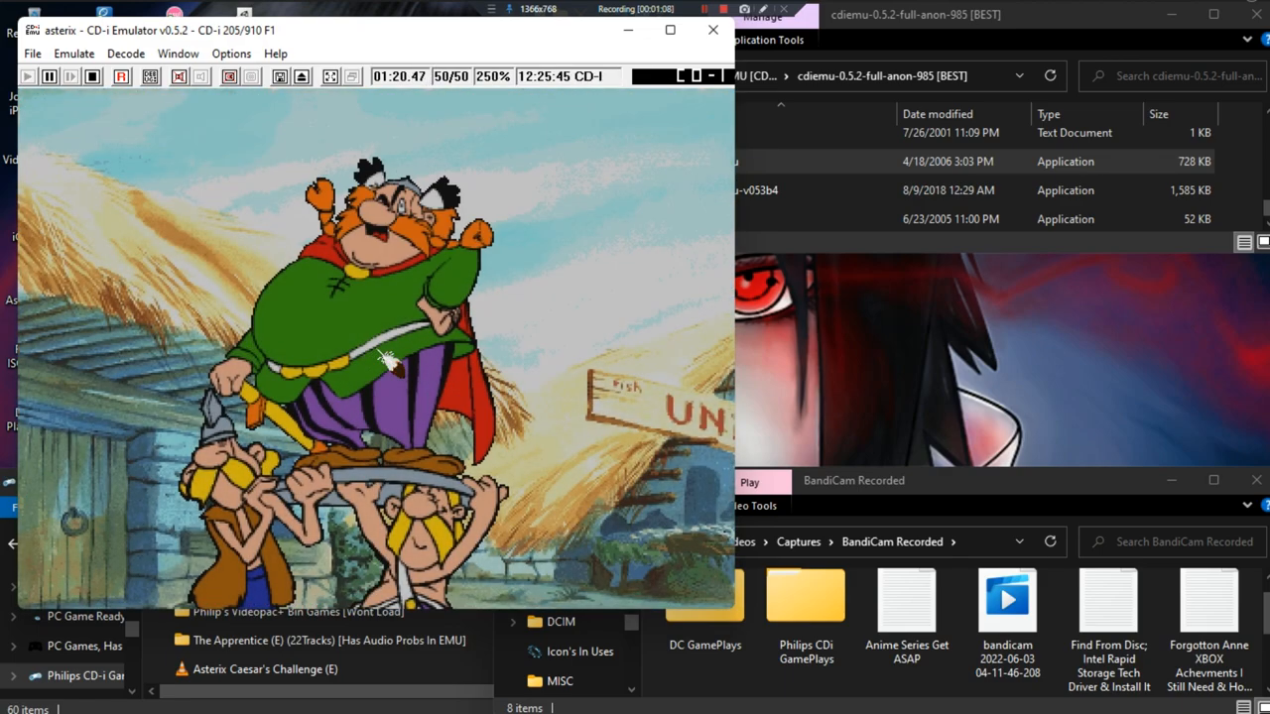